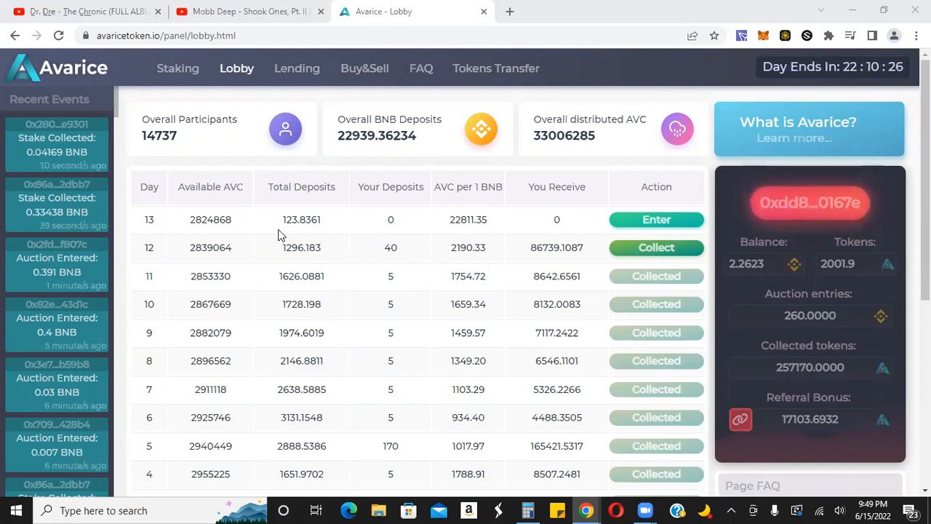
mouse_move(271, 248)
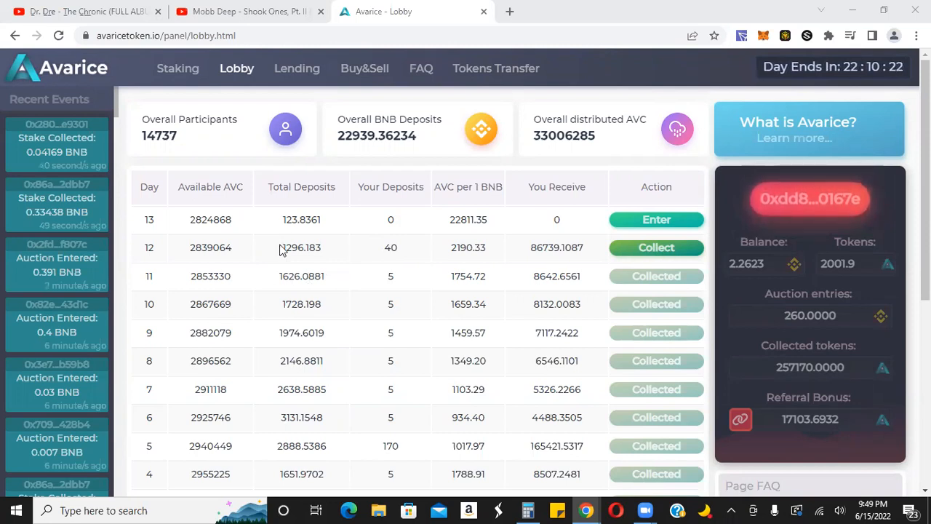
mouse_move(307, 251)
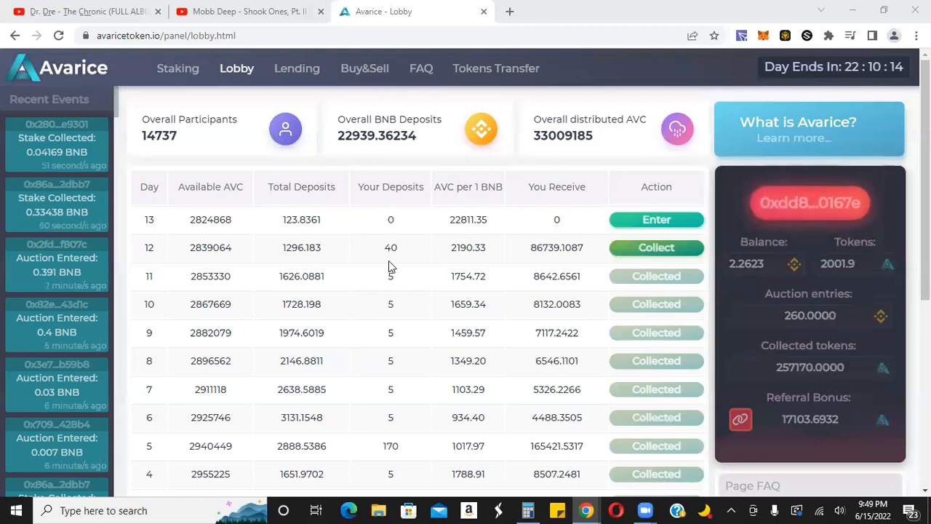
mouse_move(545, 259)
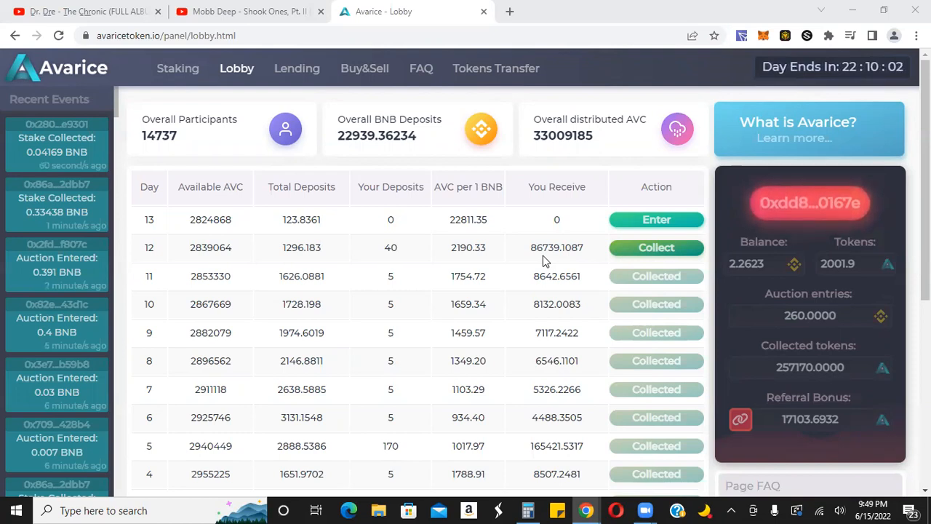
mouse_move(409, 481)
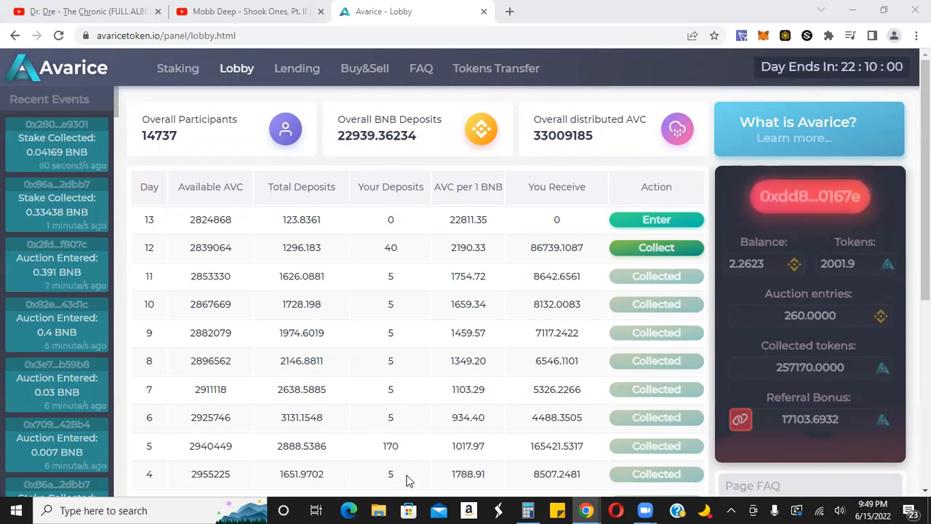
mouse_move(419, 446)
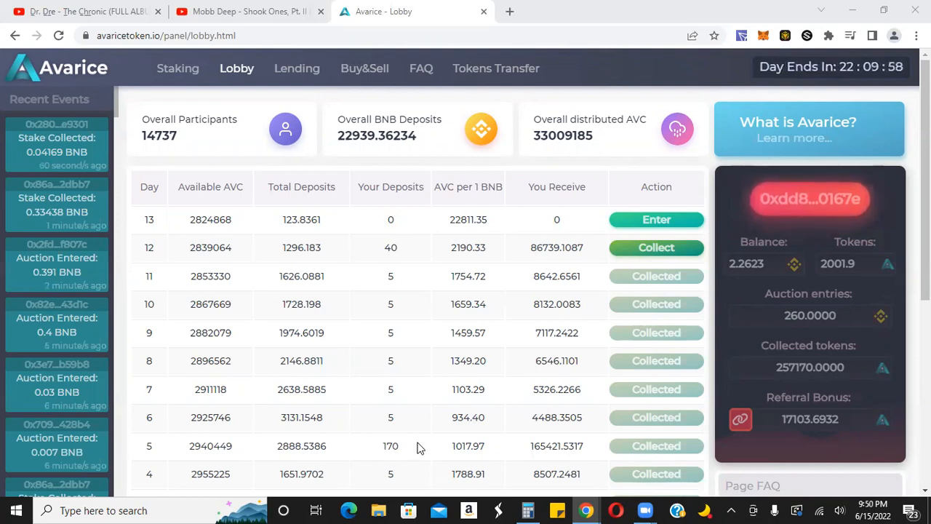
mouse_move(165, 457)
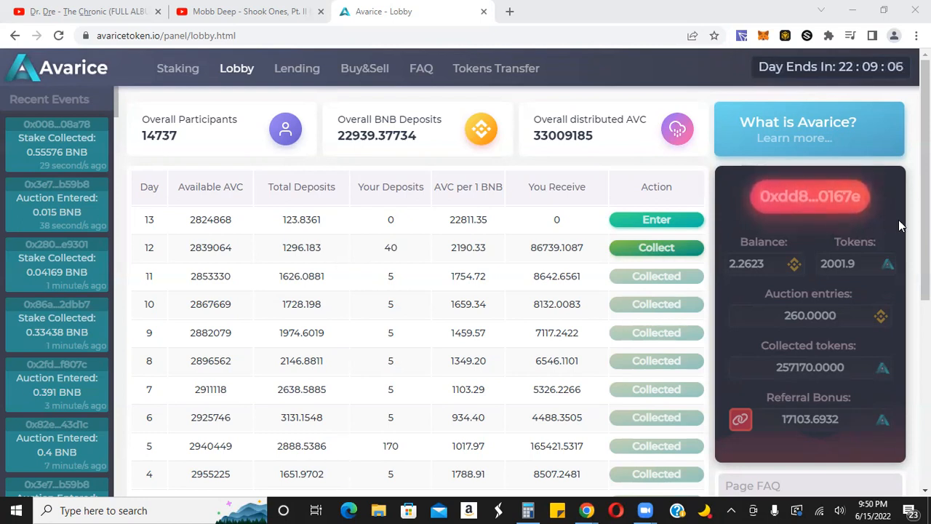
Collect the day 12 lobby tokens and confirm in MetaMask, raising the balance to 89849.3
scroll("down", 3)
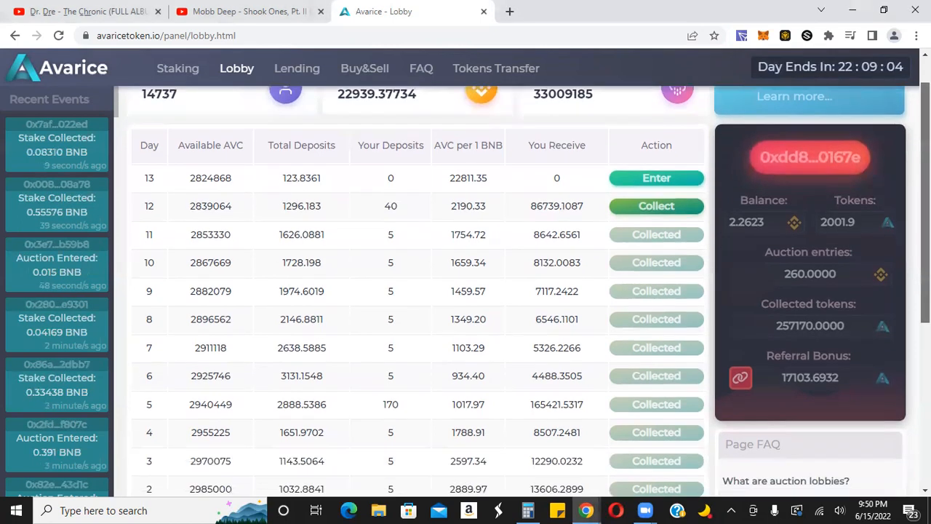
mouse_move(402, 392)
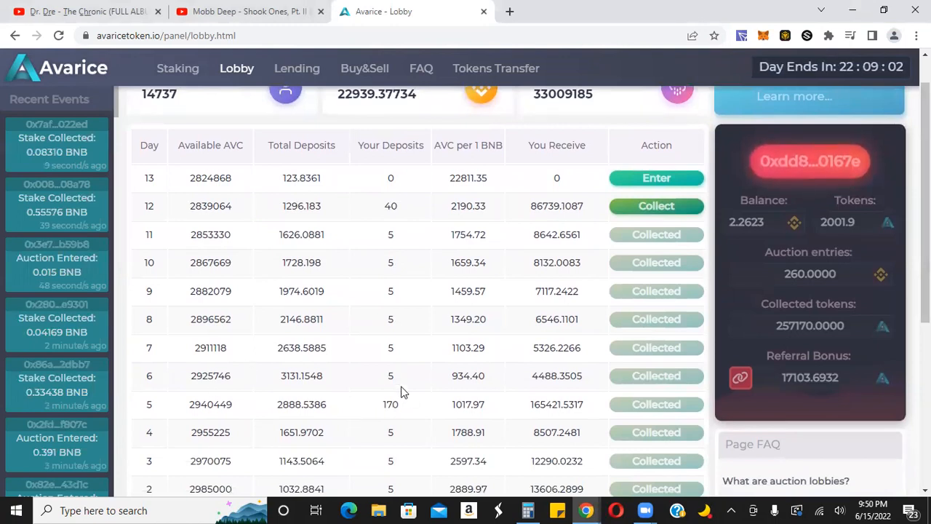
mouse_move(369, 415)
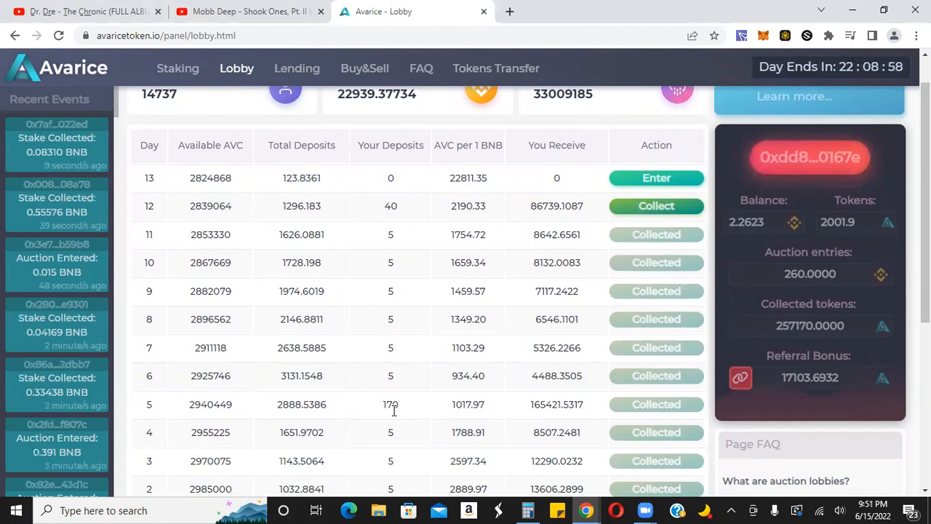
mouse_move(329, 416)
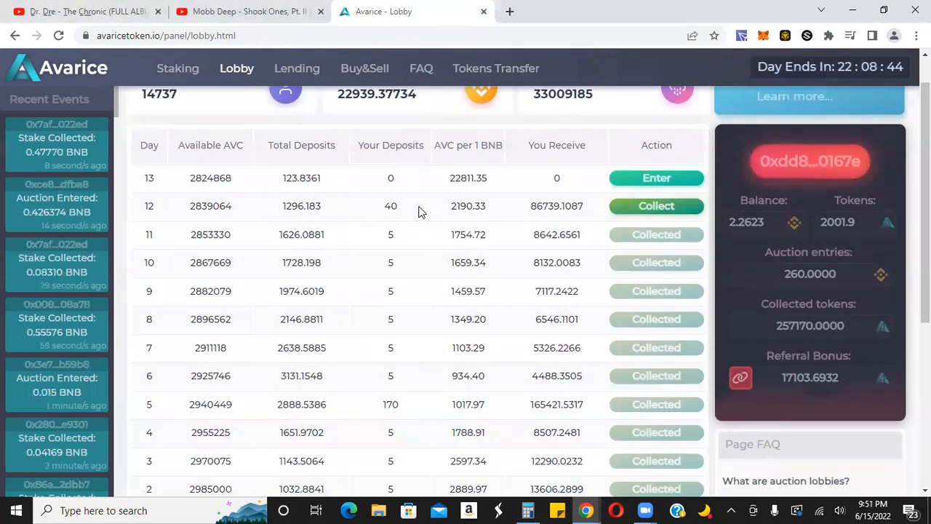
mouse_move(411, 417)
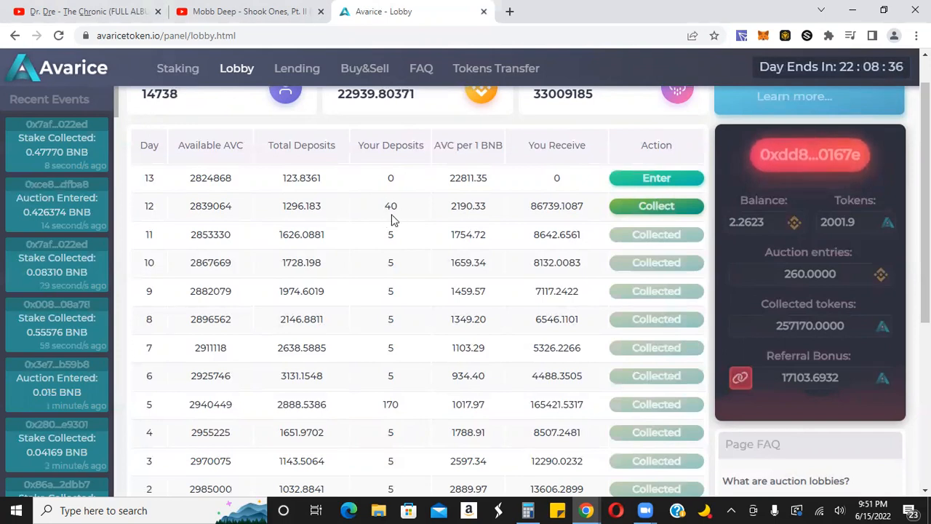
mouse_move(402, 412)
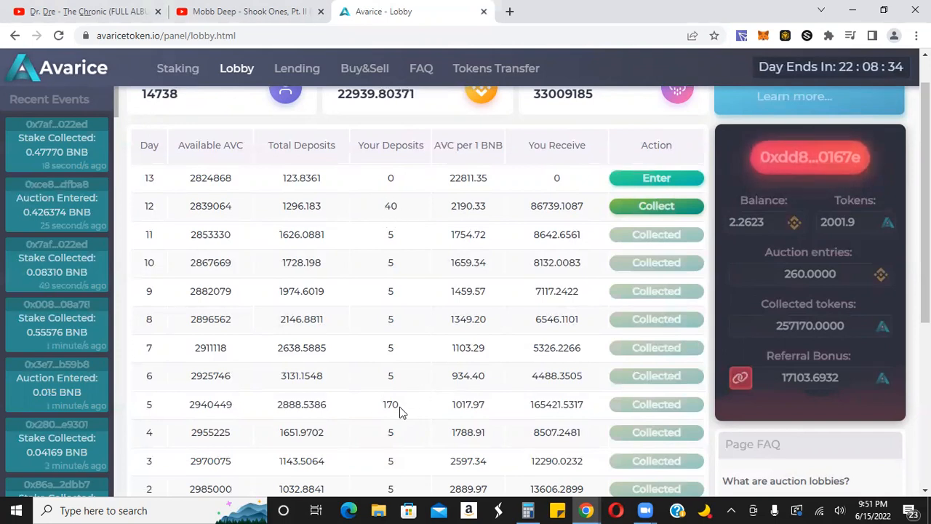
mouse_move(408, 405)
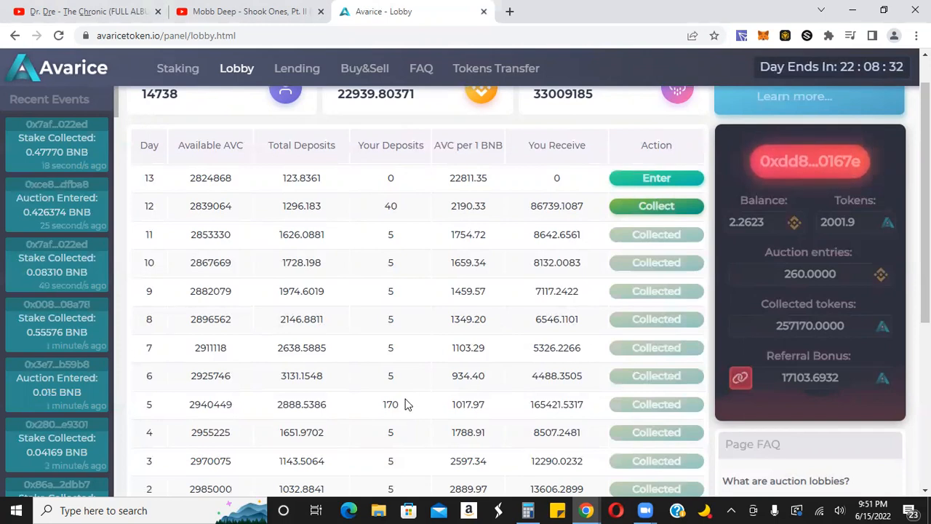
mouse_move(529, 418)
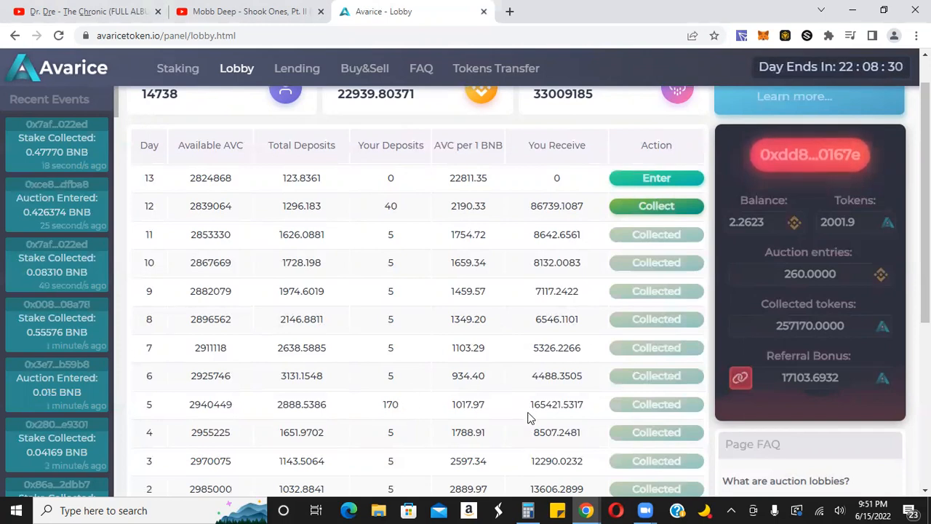
mouse_move(544, 221)
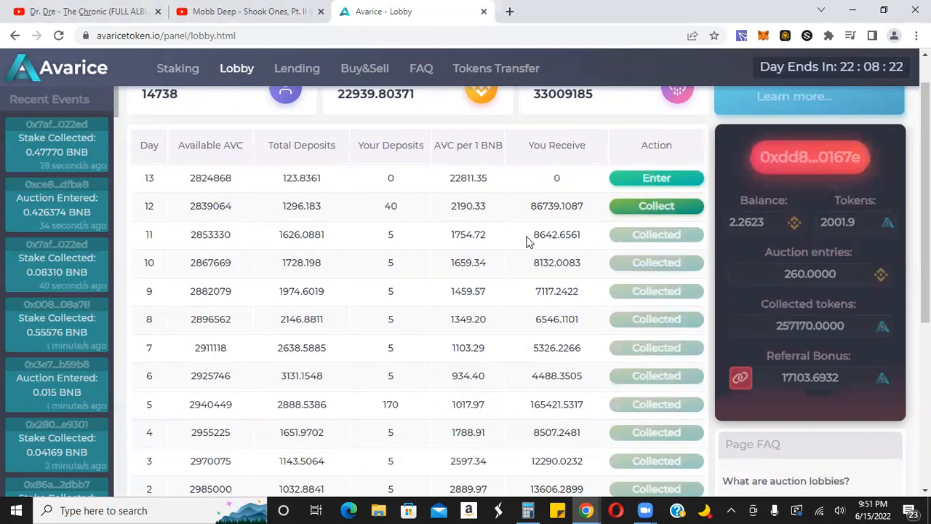
mouse_move(544, 399)
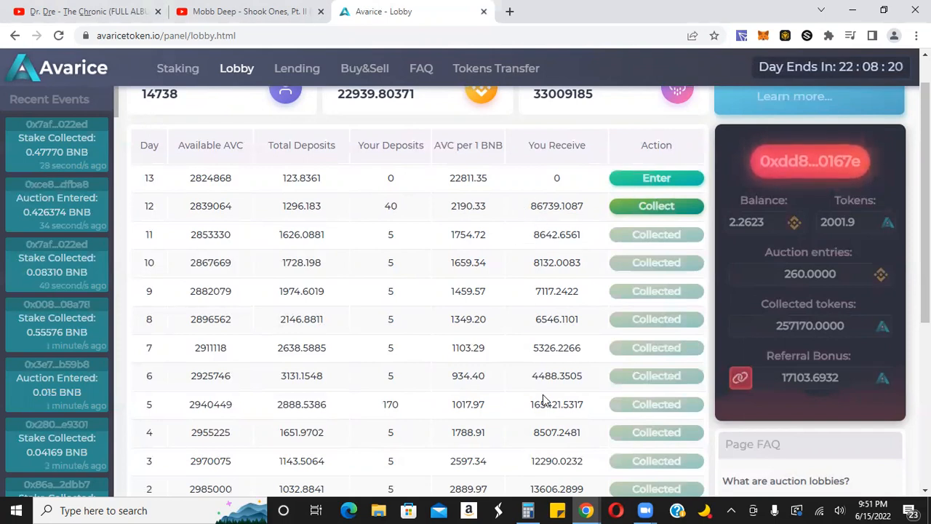
mouse_move(585, 410)
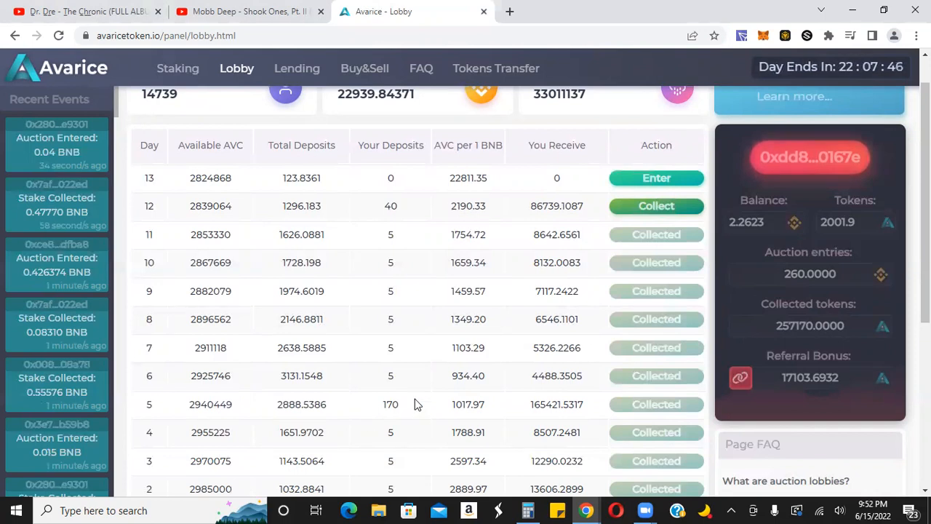
mouse_move(373, 389)
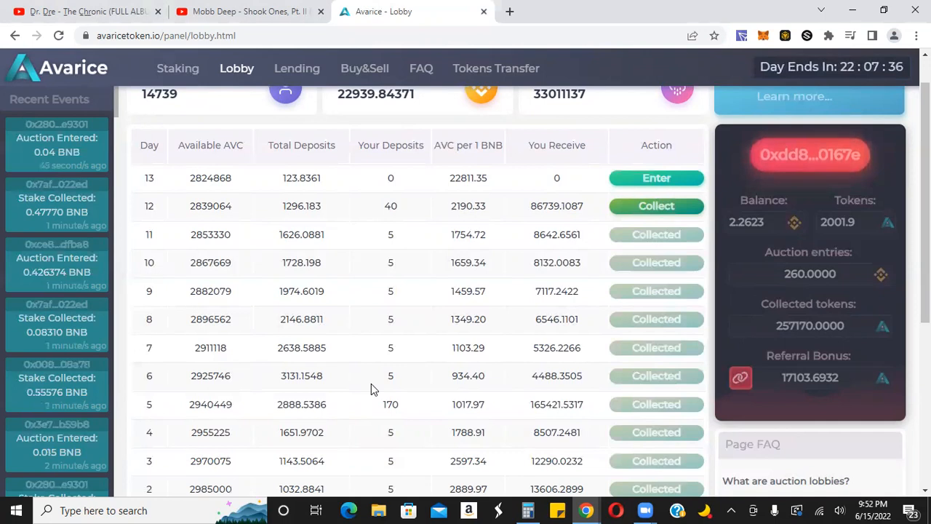
mouse_move(347, 413)
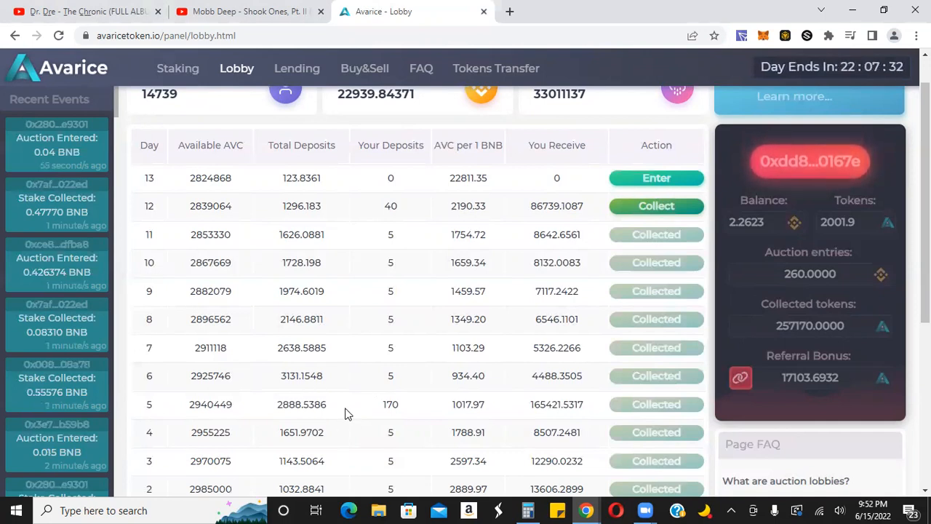
mouse_move(313, 401)
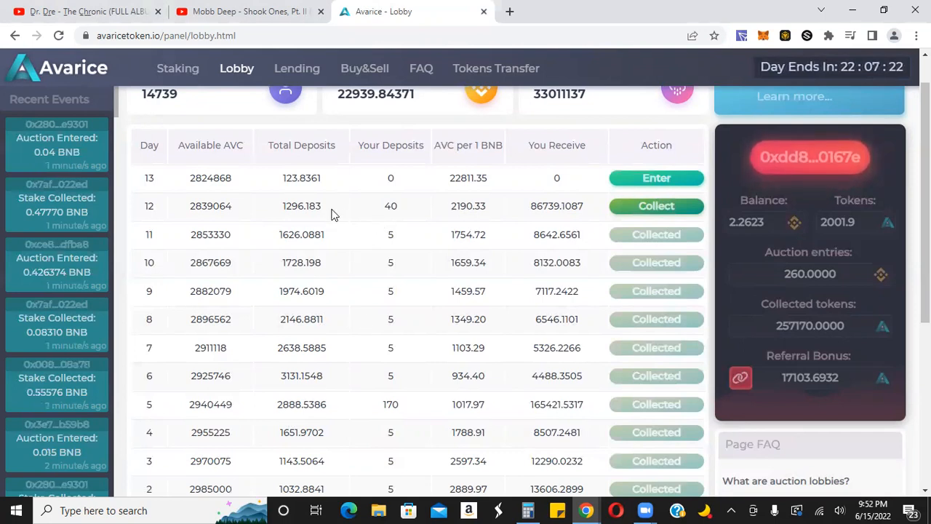
mouse_move(355, 232)
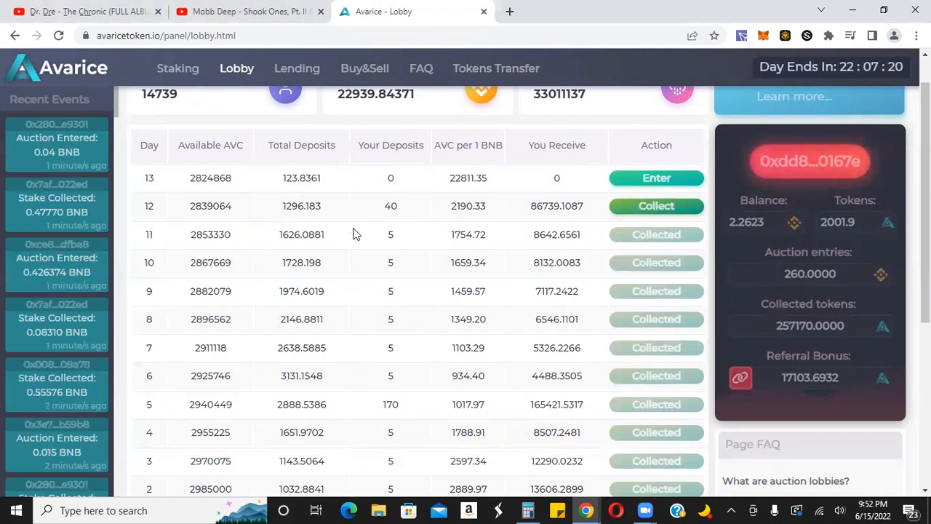
mouse_move(382, 250)
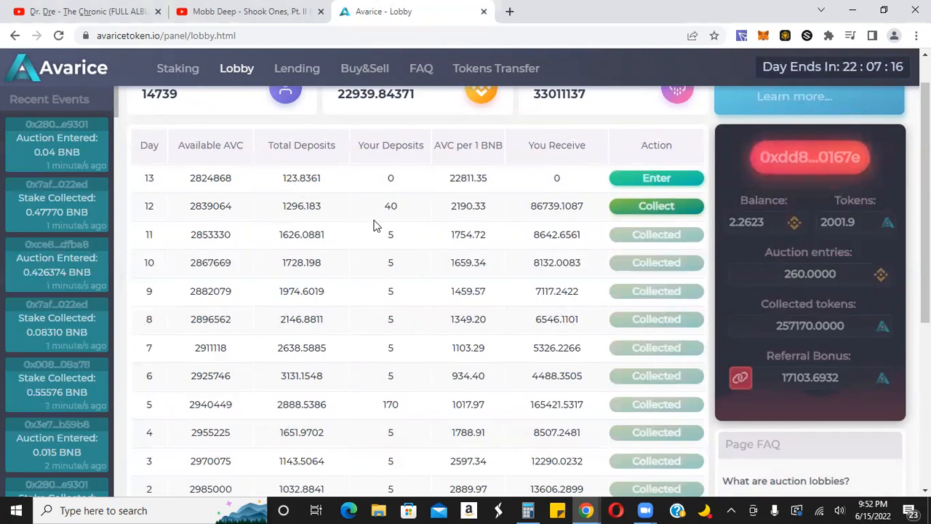
mouse_move(503, 221)
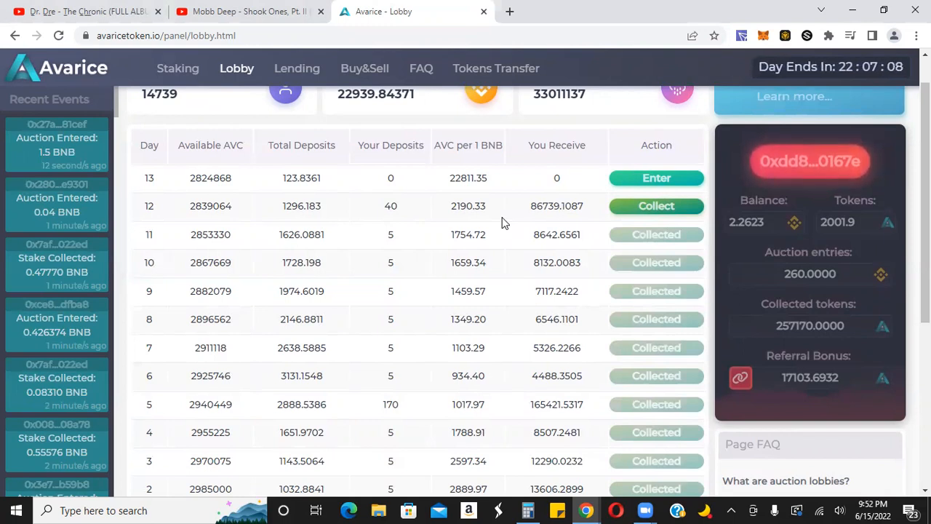
mouse_move(408, 420)
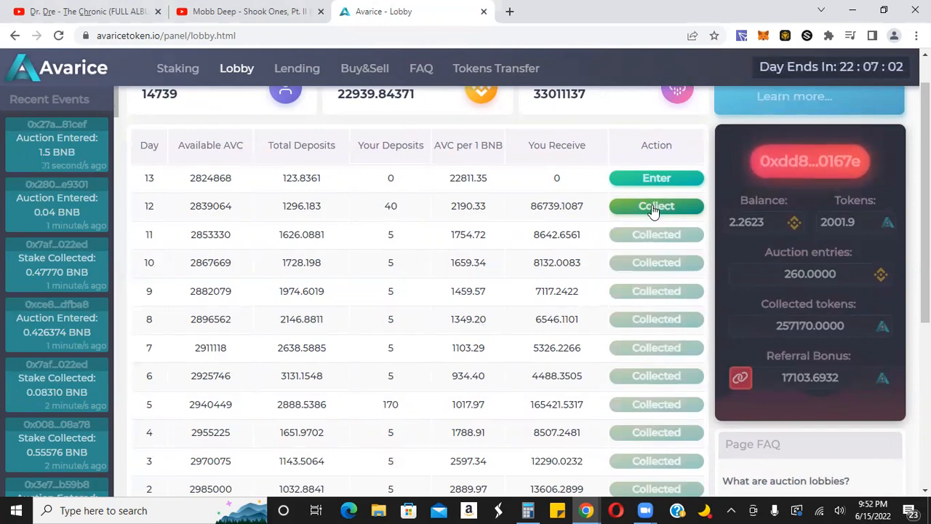
left_click(655, 207)
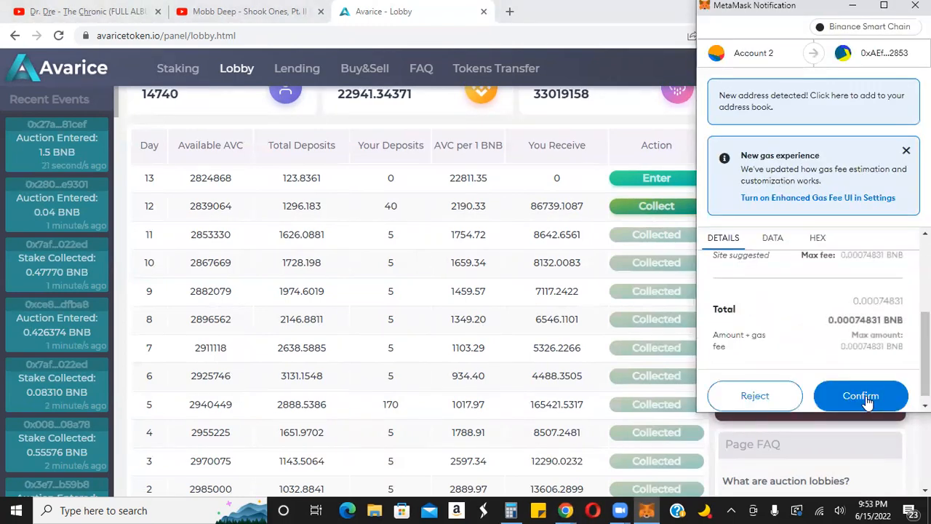
left_click(862, 395)
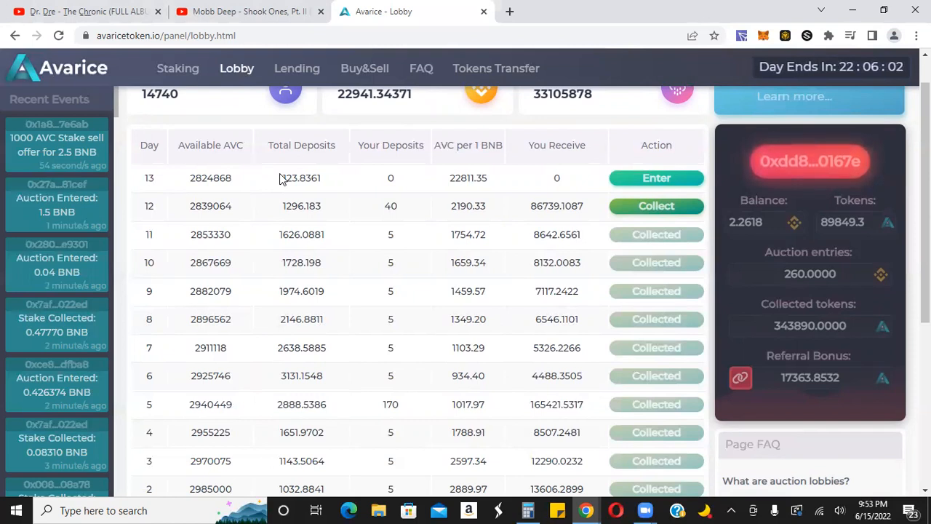
mouse_move(394, 221)
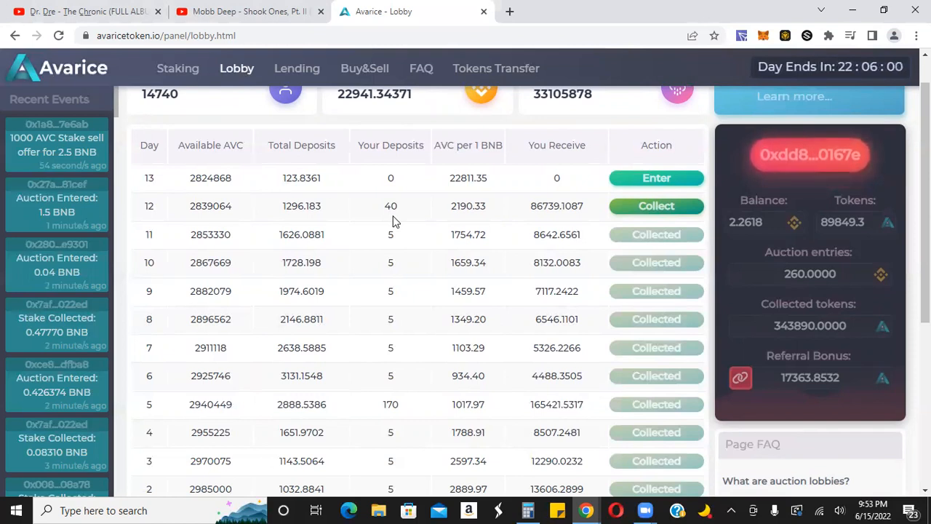
mouse_move(344, 217)
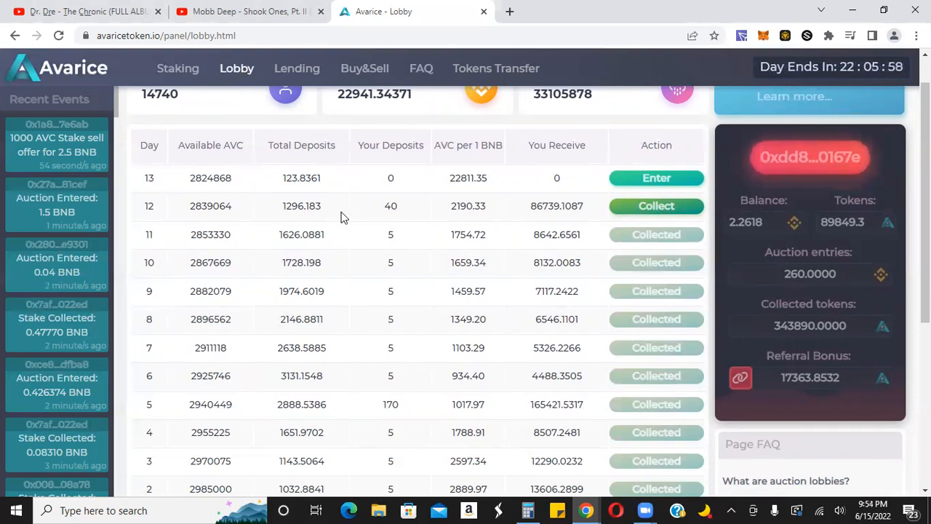
mouse_move(200, 108)
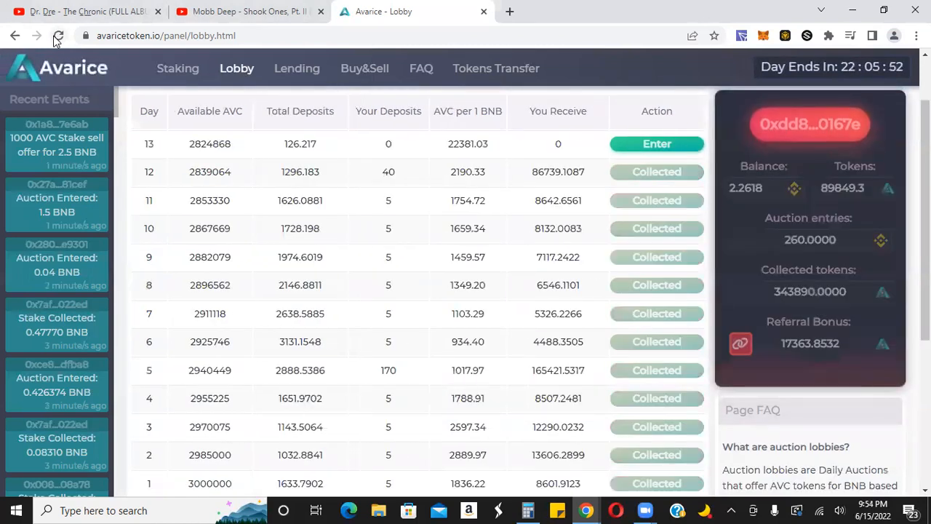
mouse_move(169, 82)
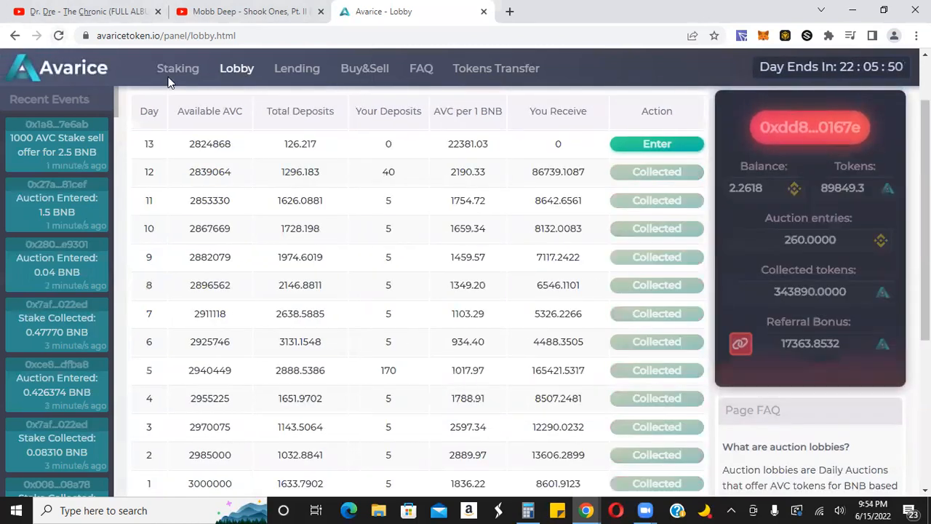
mouse_move(172, 76)
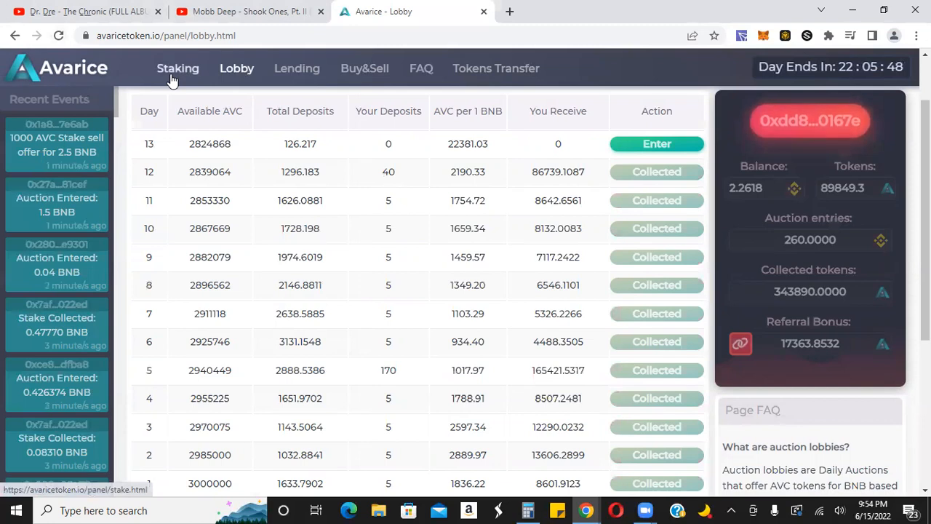
left_click(178, 68)
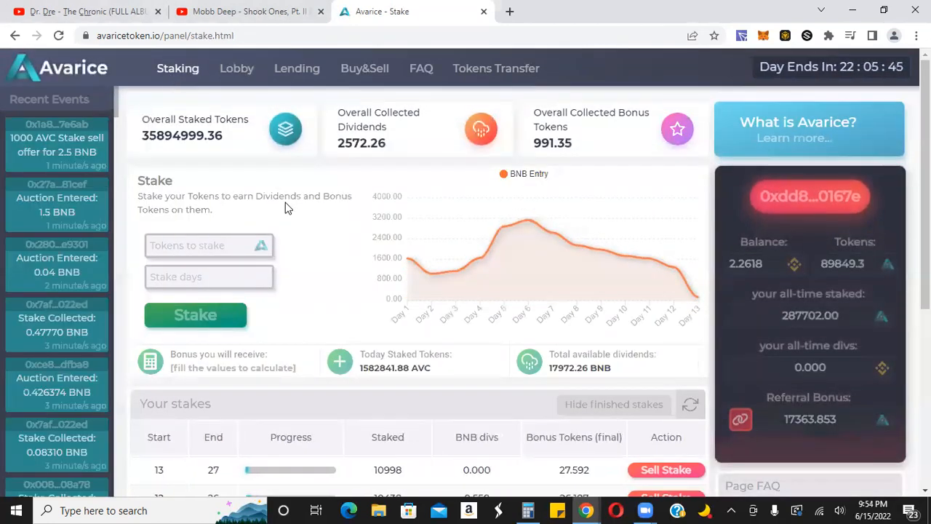
mouse_move(335, 233)
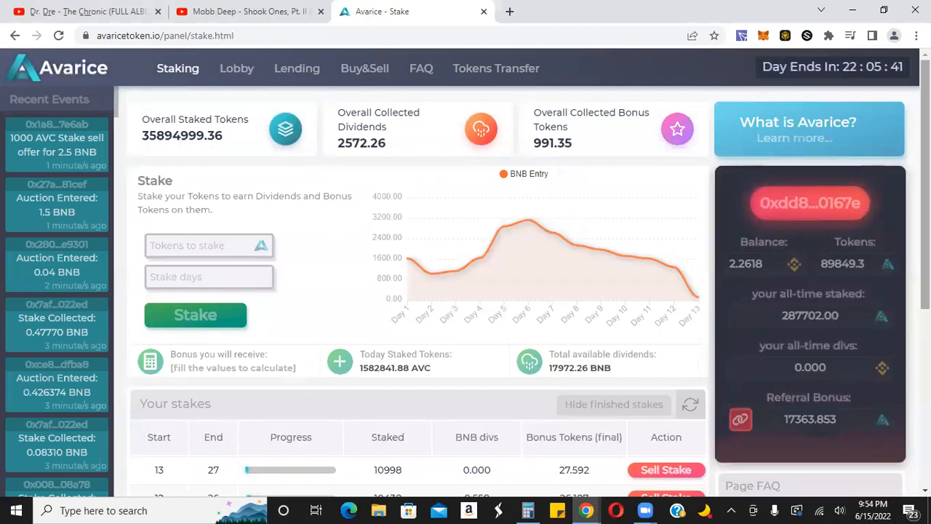
scroll("down", 3)
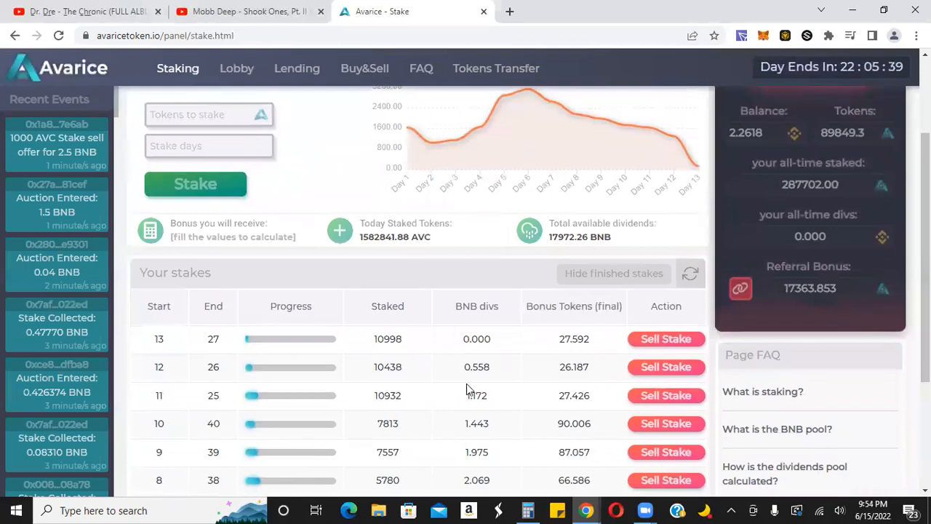
mouse_move(488, 384)
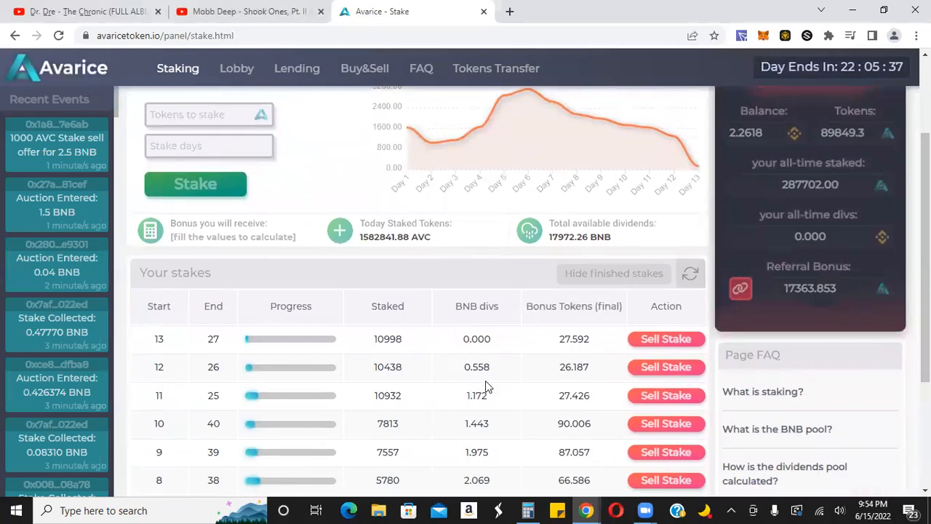
mouse_move(467, 354)
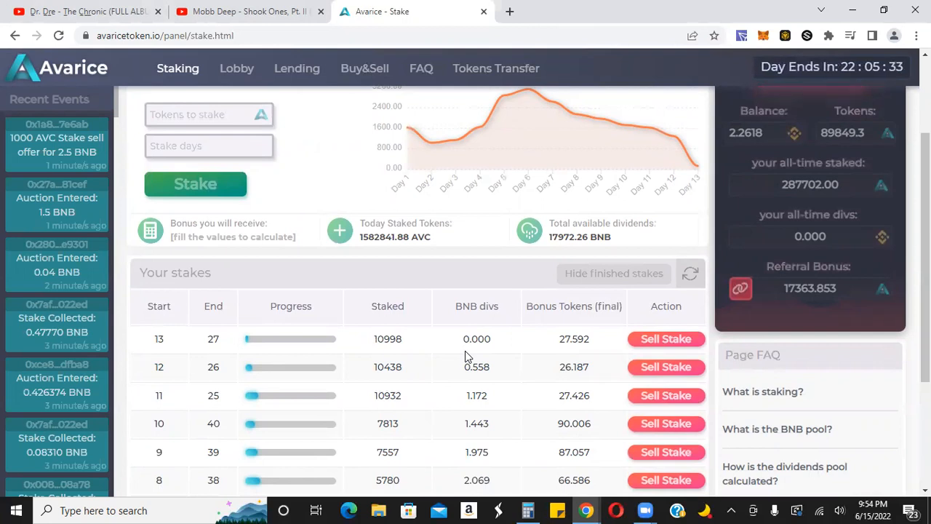
mouse_move(486, 358)
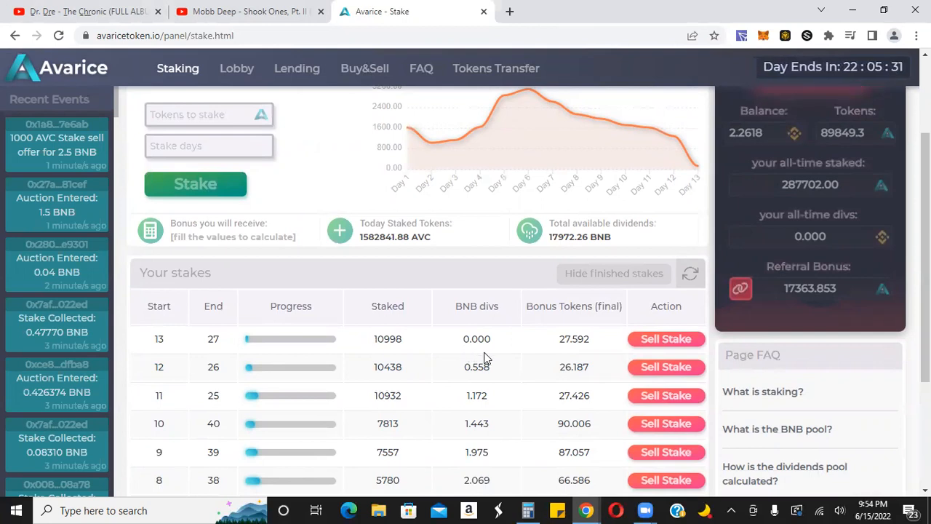
mouse_move(489, 396)
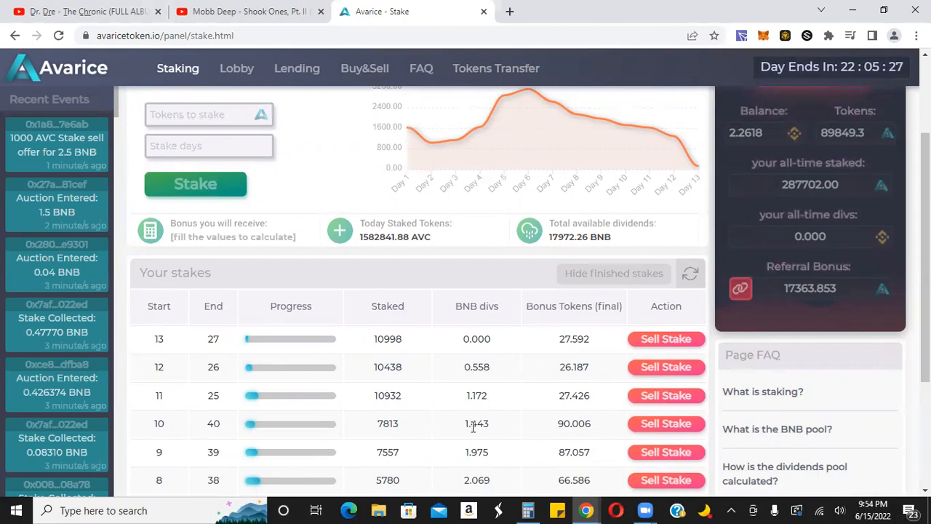
scroll("down", 3)
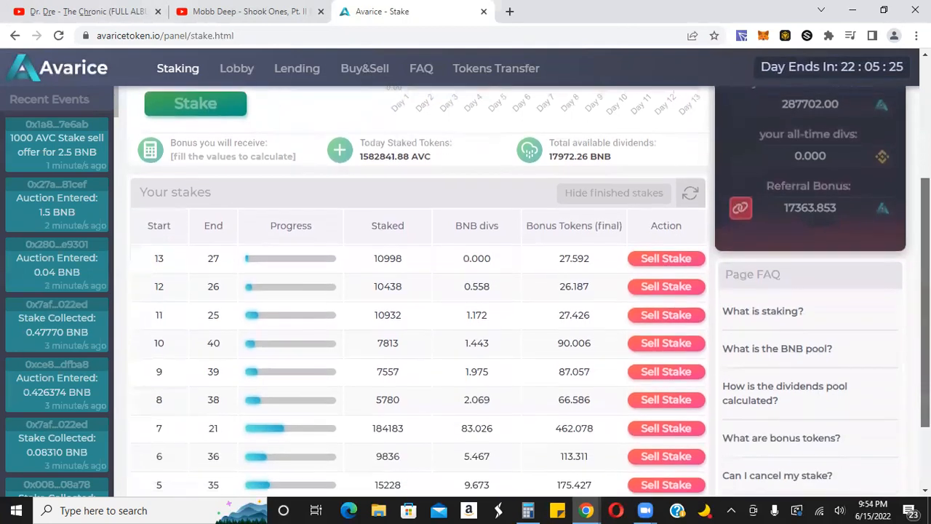
scroll("down", 3)
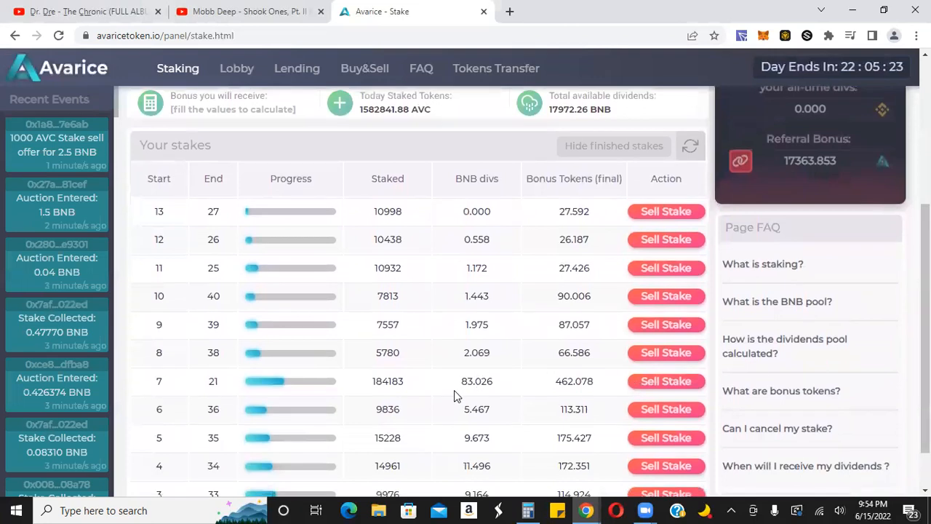
mouse_move(620, 370)
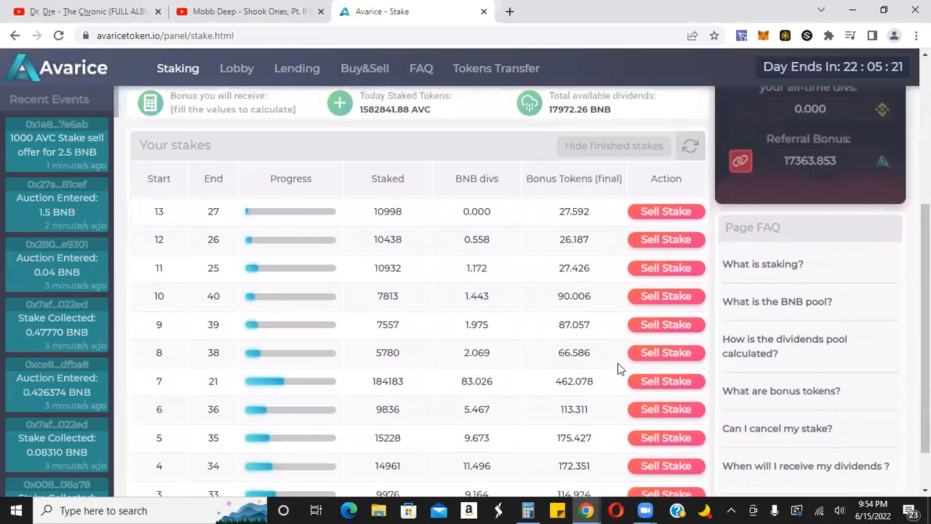
scroll("down", 3)
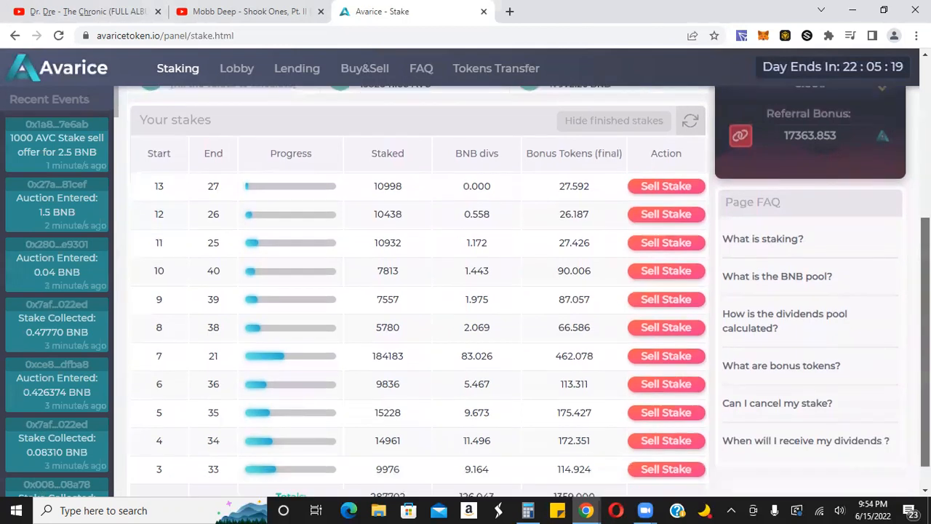
scroll("down", 3)
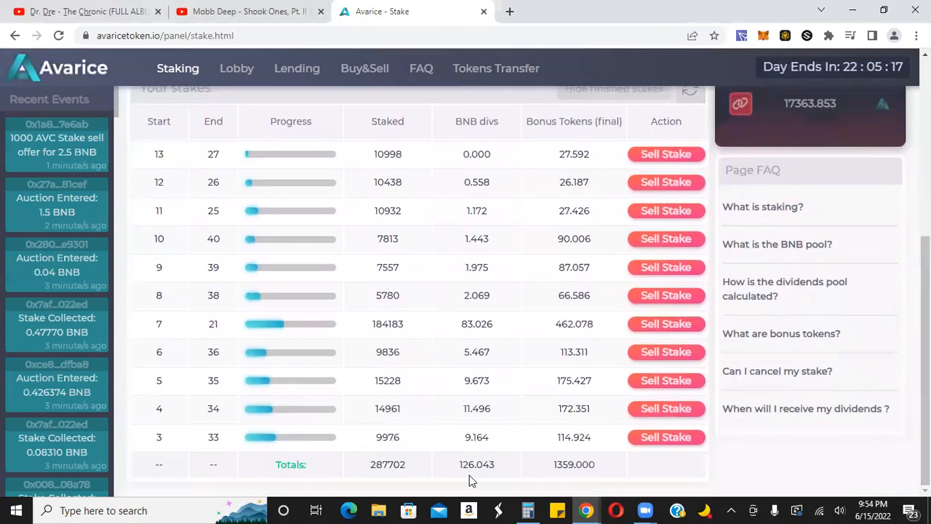
mouse_move(483, 480)
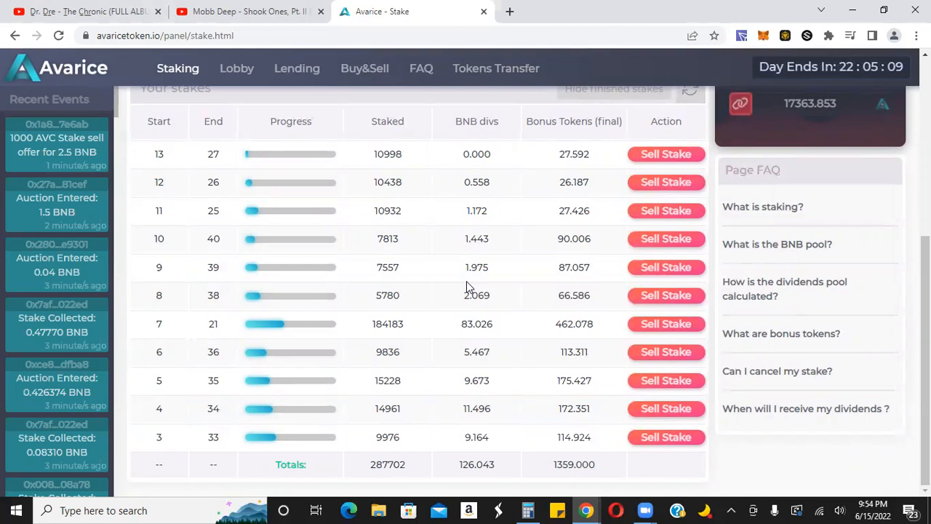
mouse_move(471, 220)
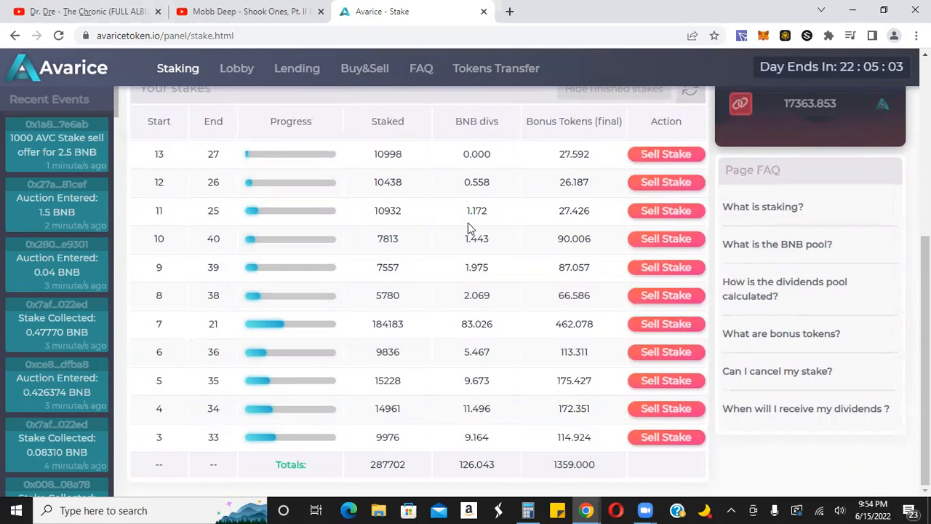
mouse_move(454, 256)
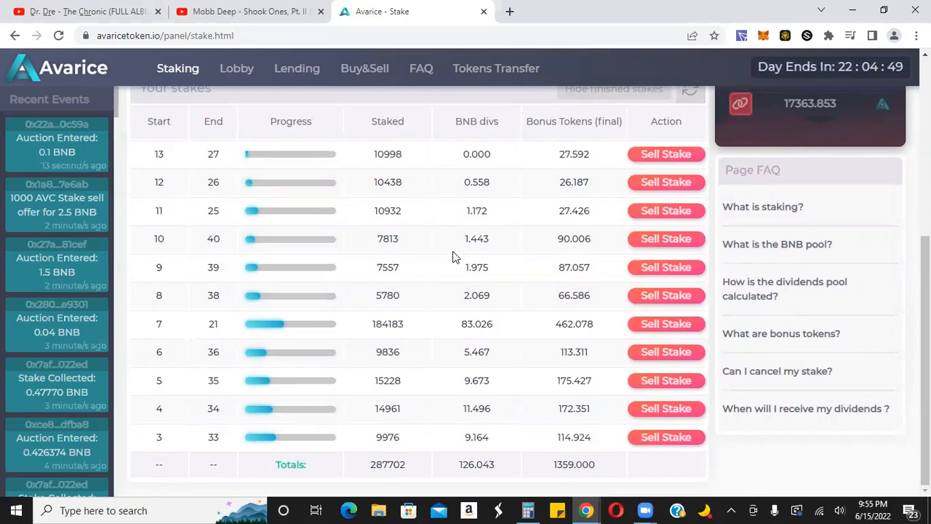
mouse_move(626, 259)
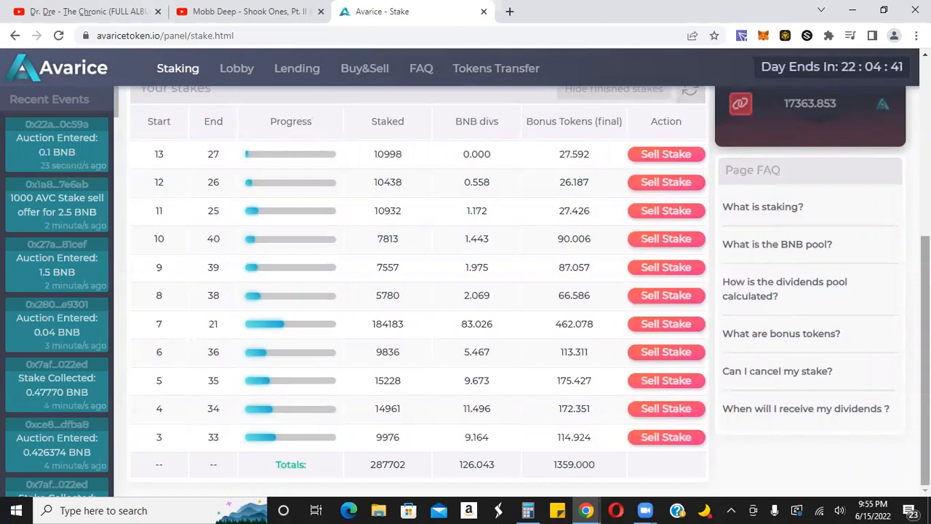
scroll("up", 3)
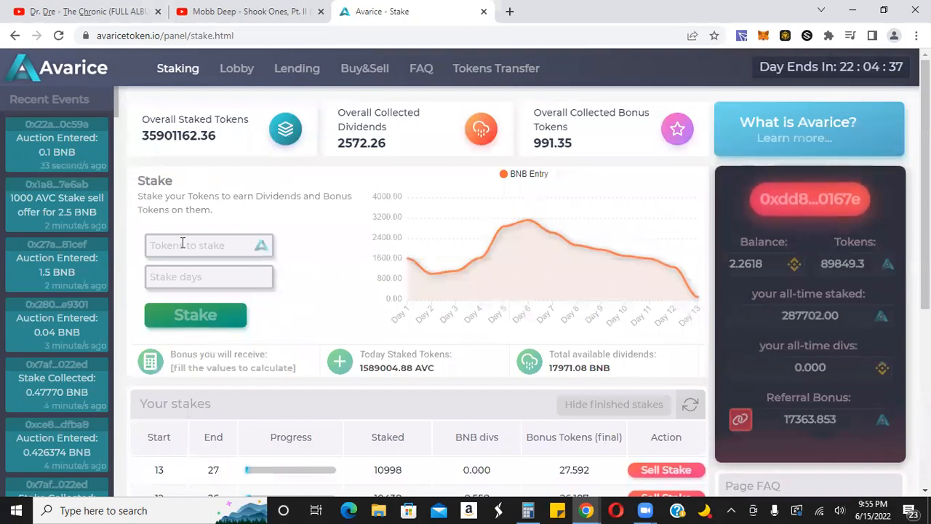
Fill the stake form with 89849 tokens for 10 days, giving a 115.00672 AVC bonus
left_click(210, 244)
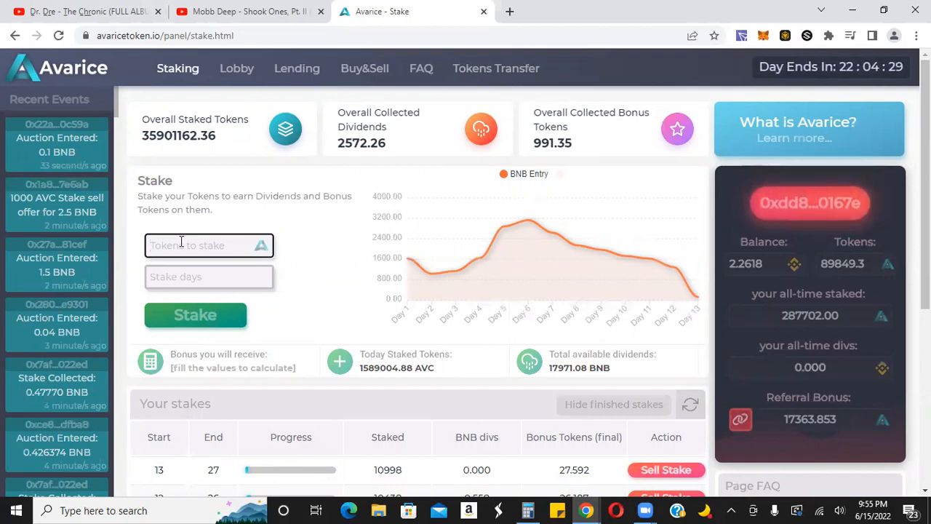
type("8")
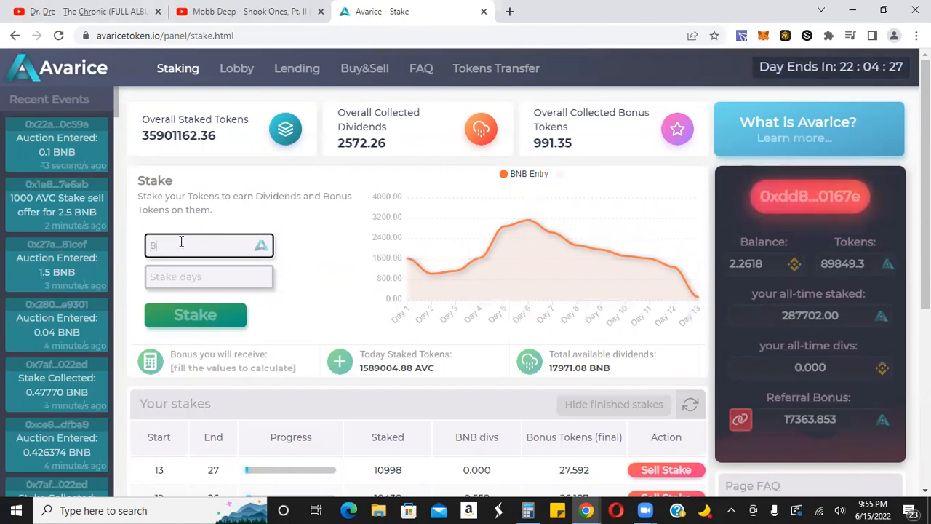
type("89849")
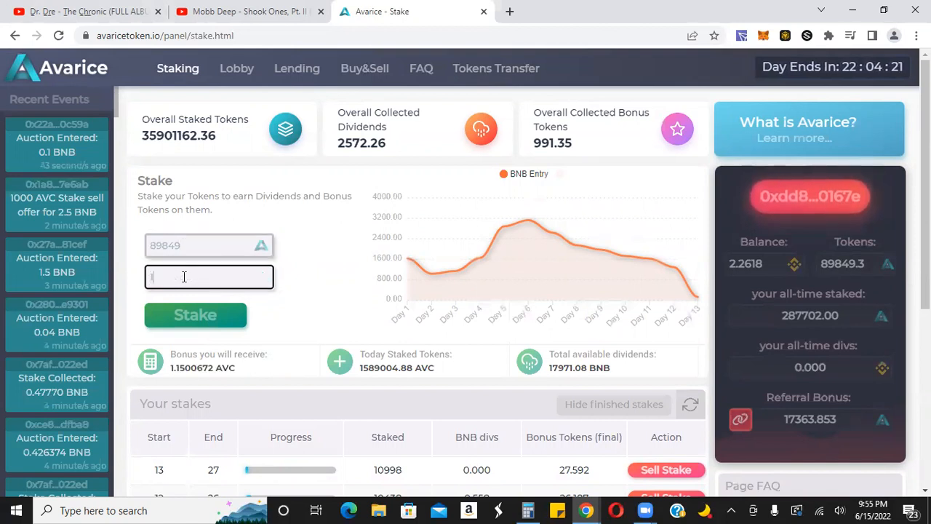
type("10")
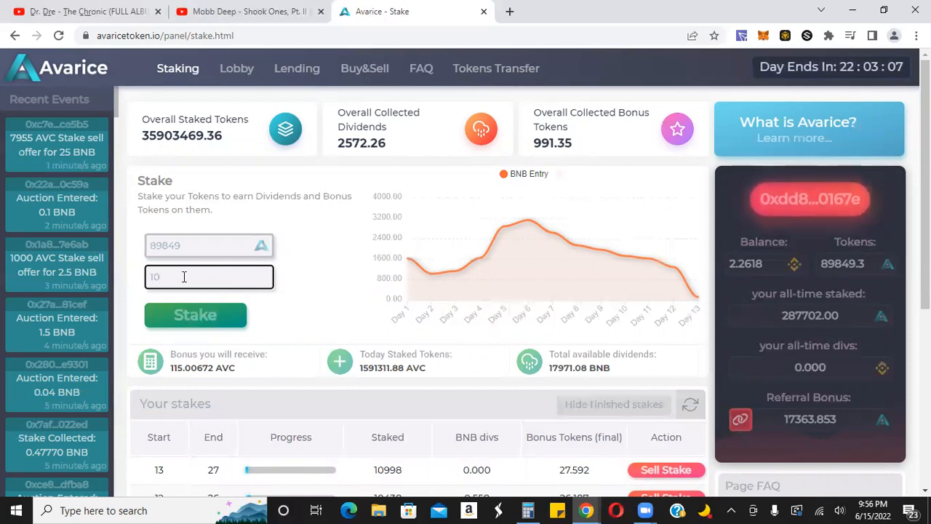
mouse_move(189, 321)
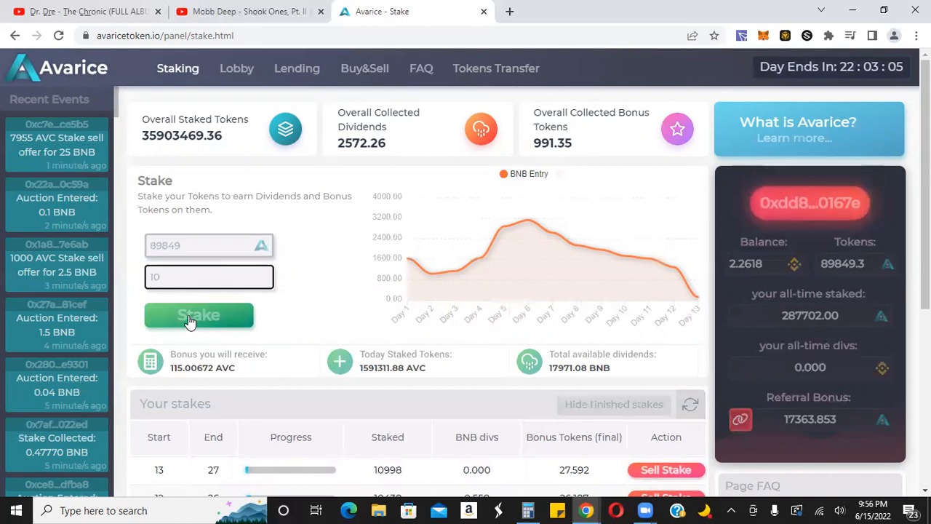
Stake 89849 tokens for 10 days and confirm the transaction in MetaMask
left_click(198, 316)
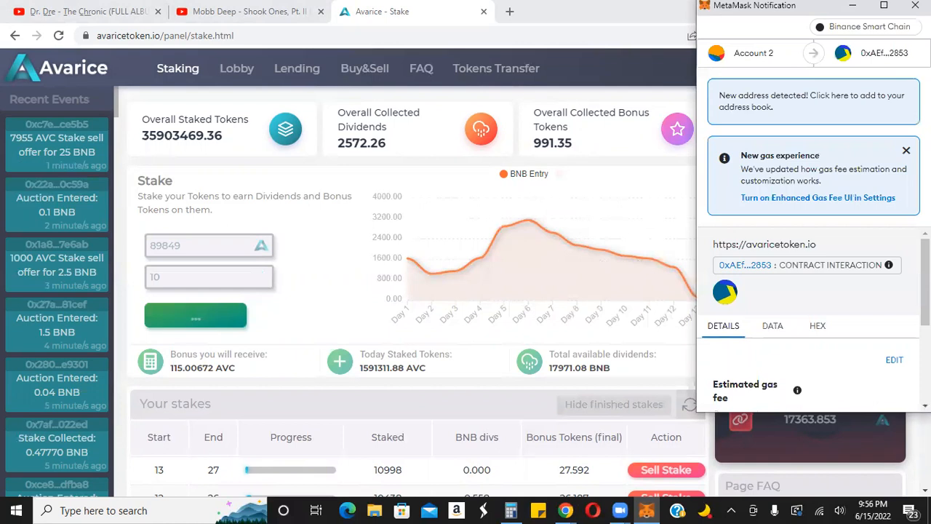
scroll("down", 3)
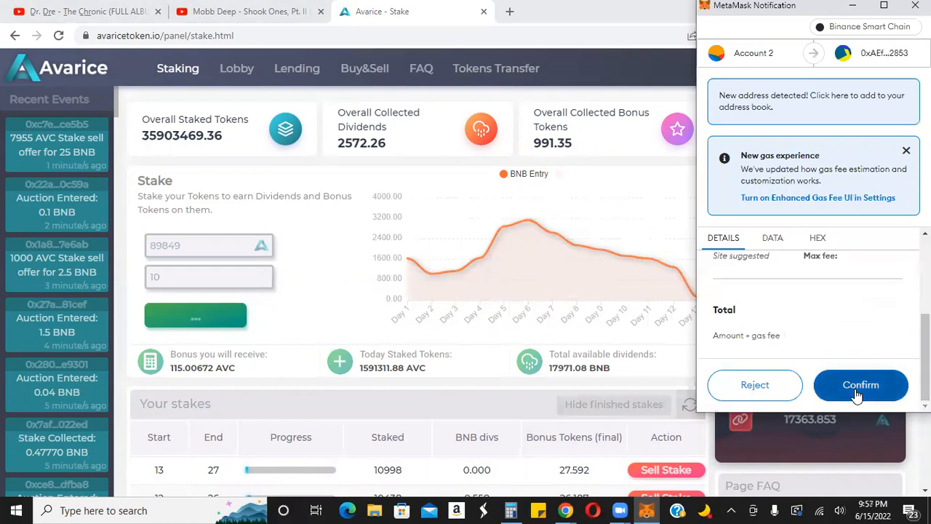
left_click(860, 385)
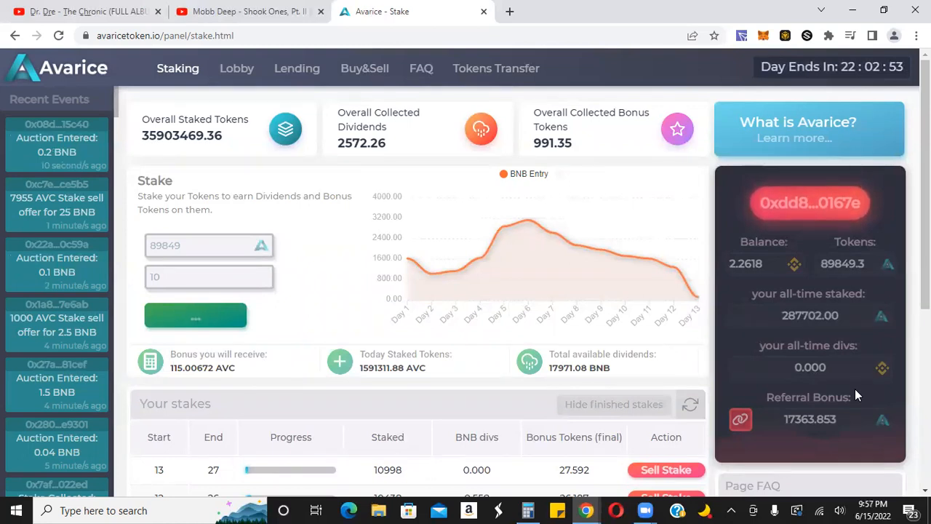
left_click(195, 316)
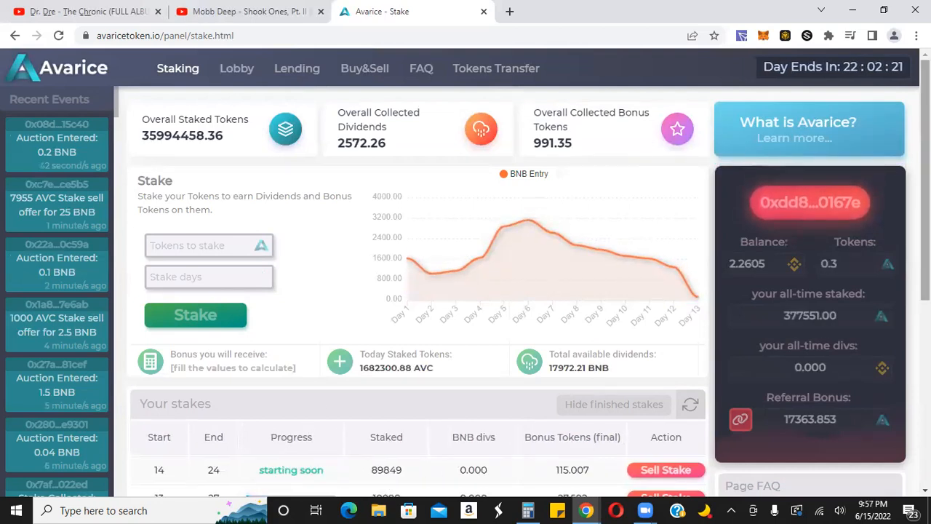
scroll("down", 3)
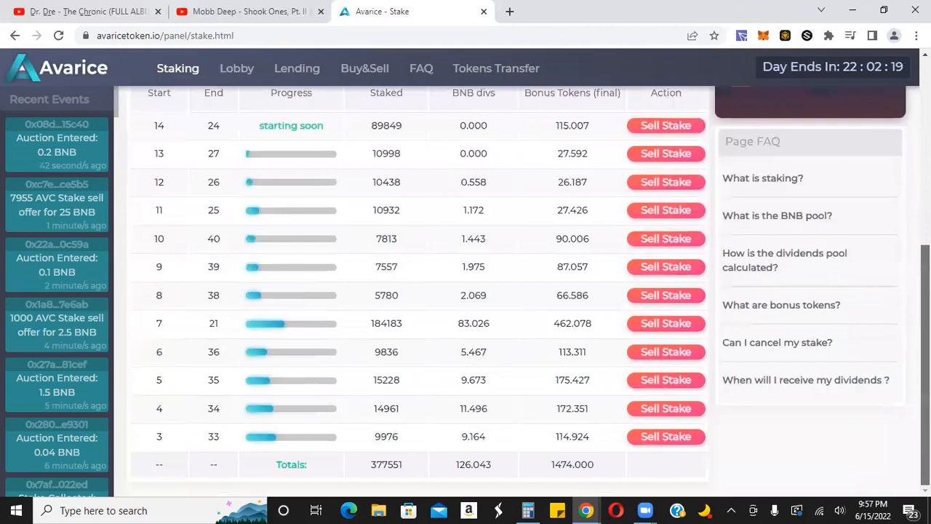
mouse_move(509, 473)
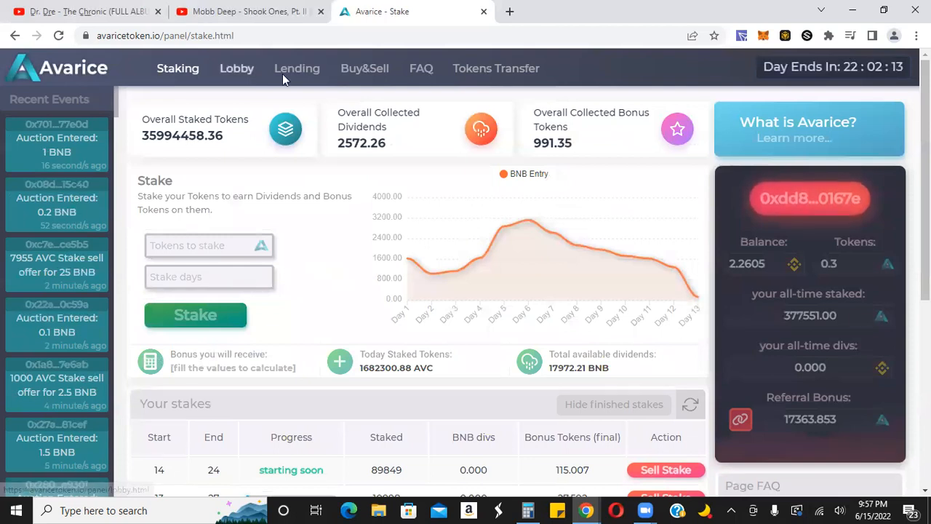
Return to the Lobby page showing day 13 open and earlier days collected
left_click(236, 68)
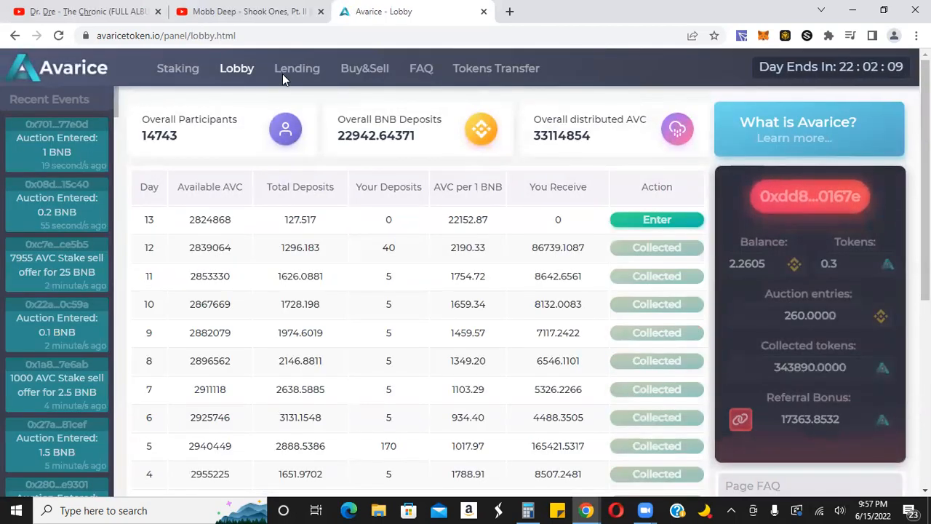
mouse_move(282, 227)
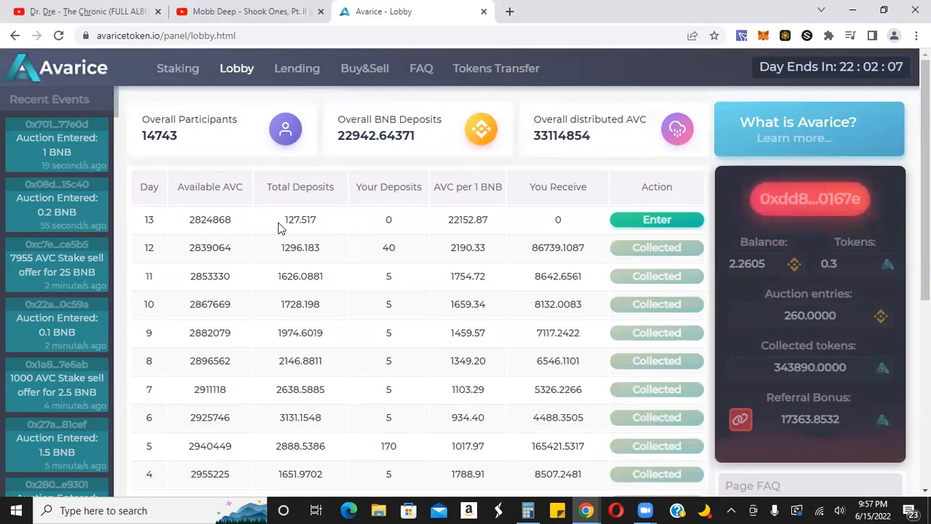
mouse_move(327, 230)
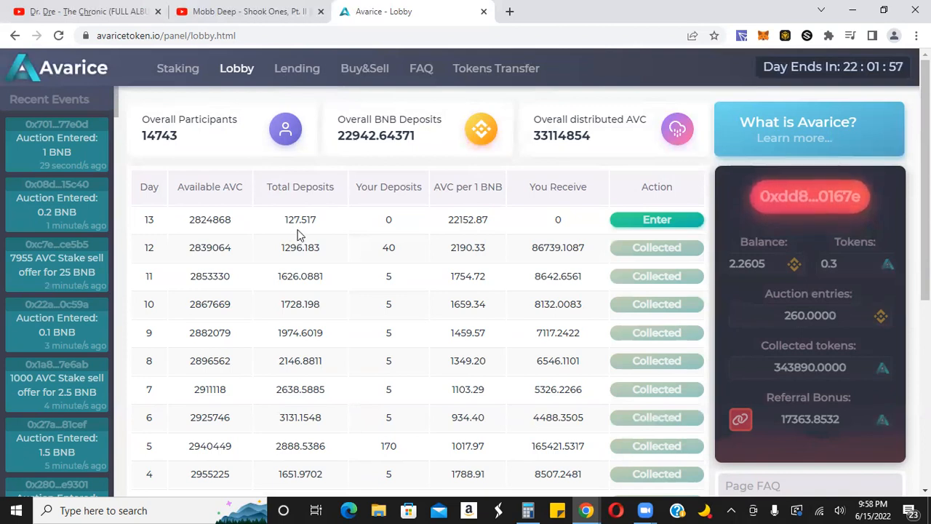
mouse_move(339, 413)
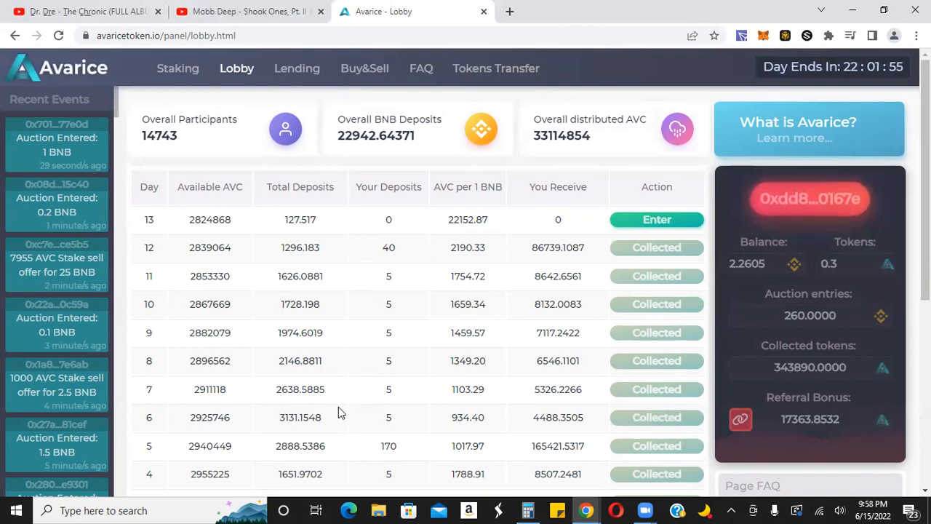
mouse_move(388, 441)
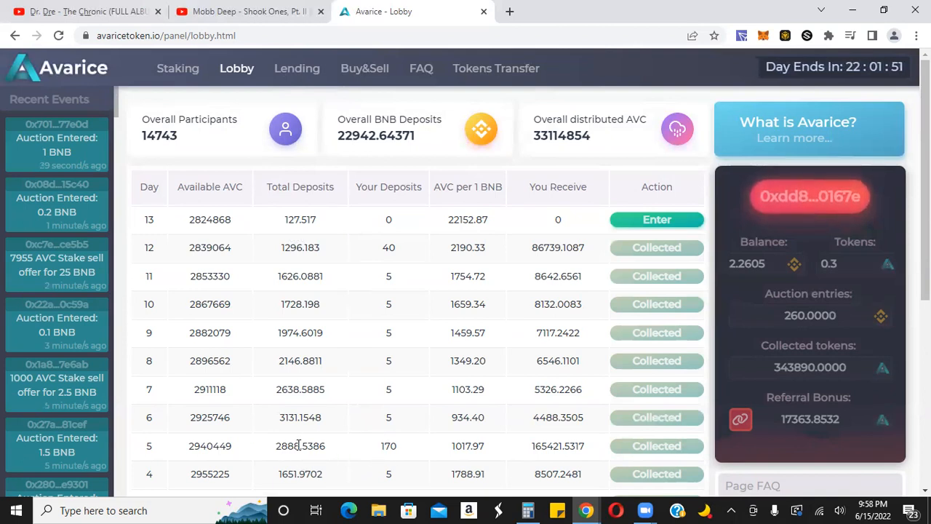
mouse_move(313, 419)
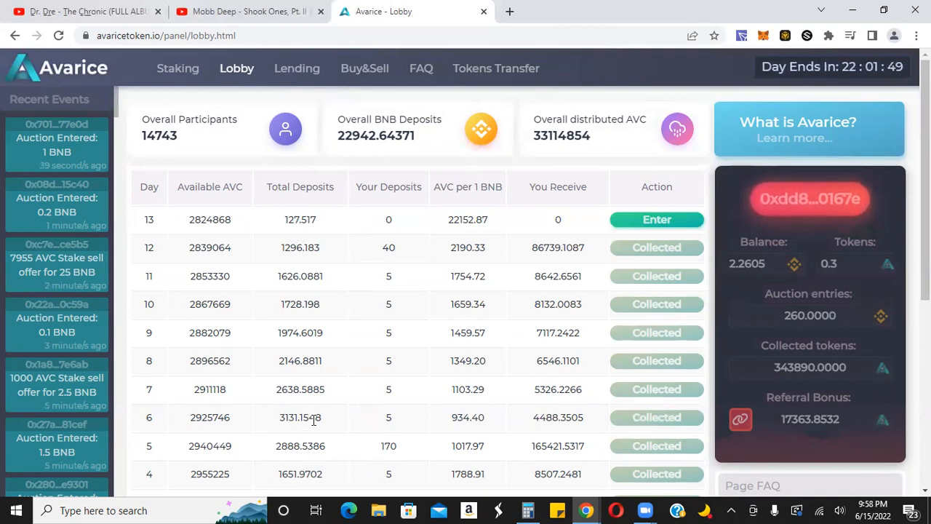